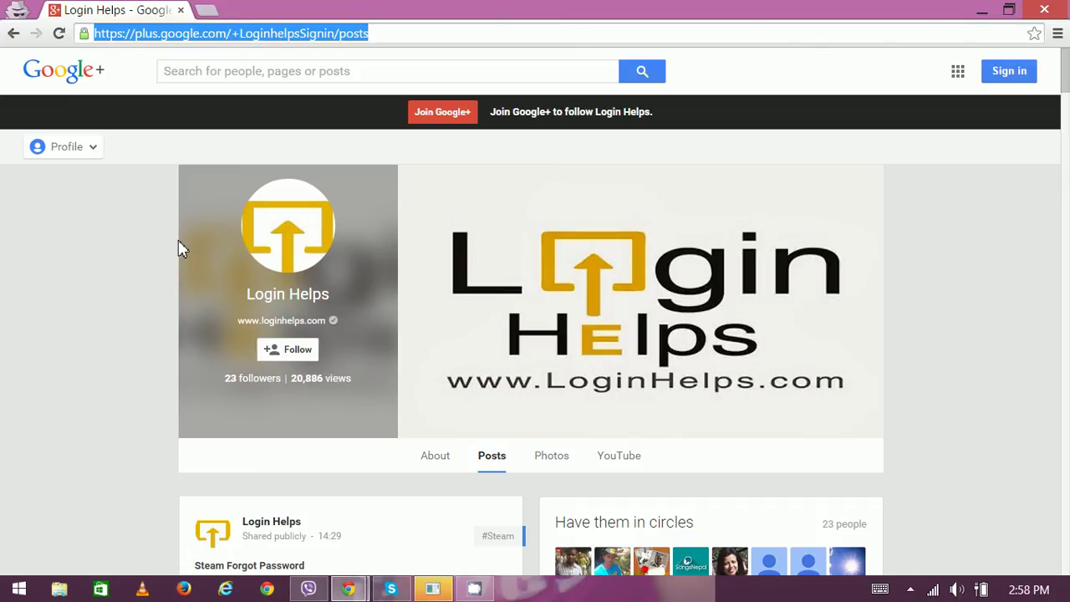
{"action": "mouse_move", "coordinate": [209, 13]}
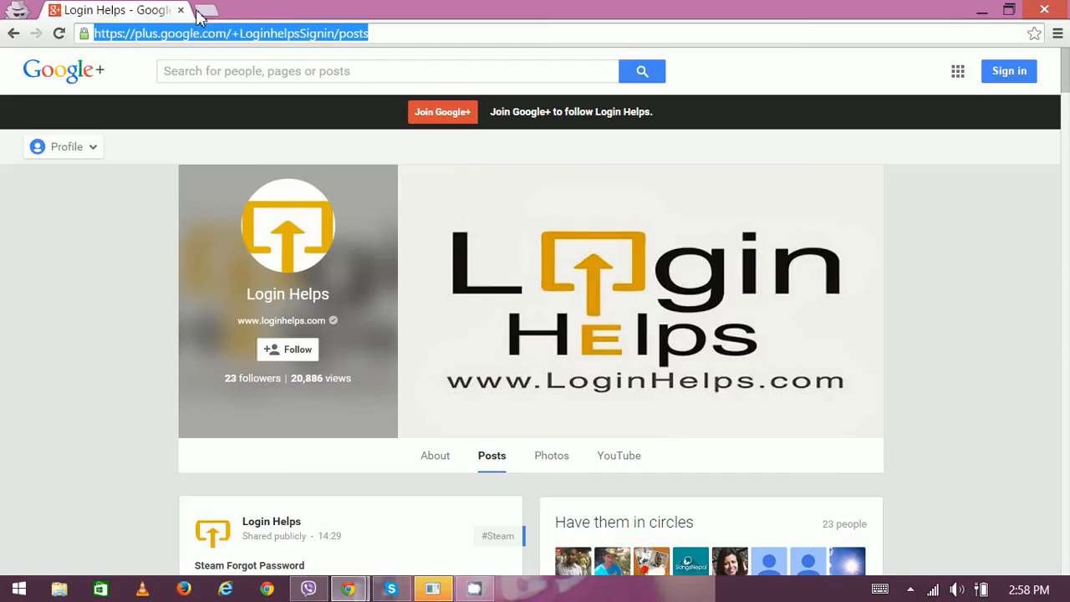
- Start a new blank incognito tab next to the Login Helps page
{"action": "left_click", "coordinate": [204, 15]}
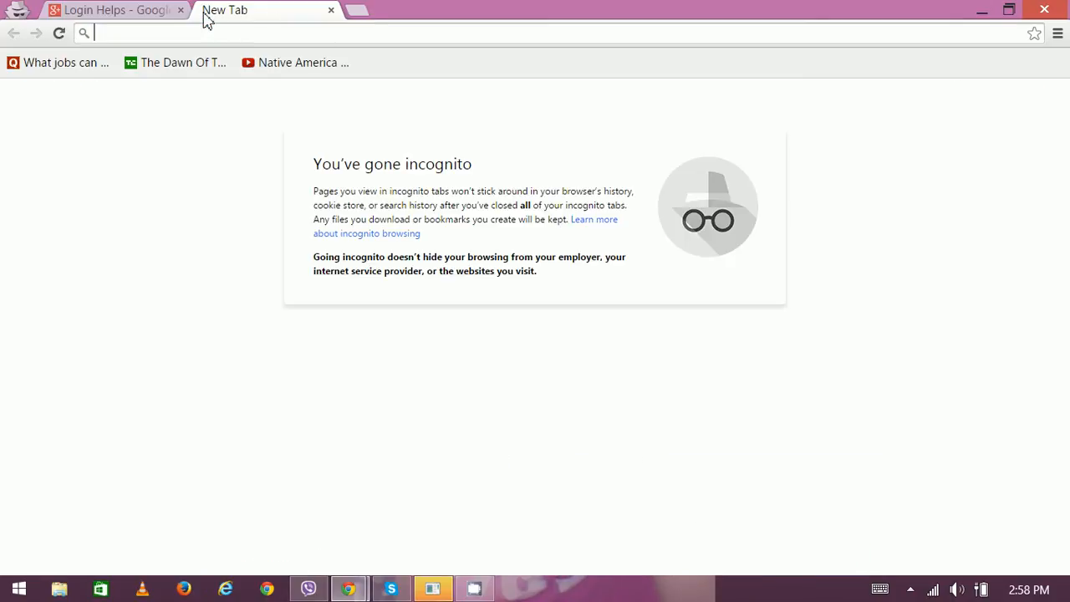
{"action": "type", "text": "www.scho"}
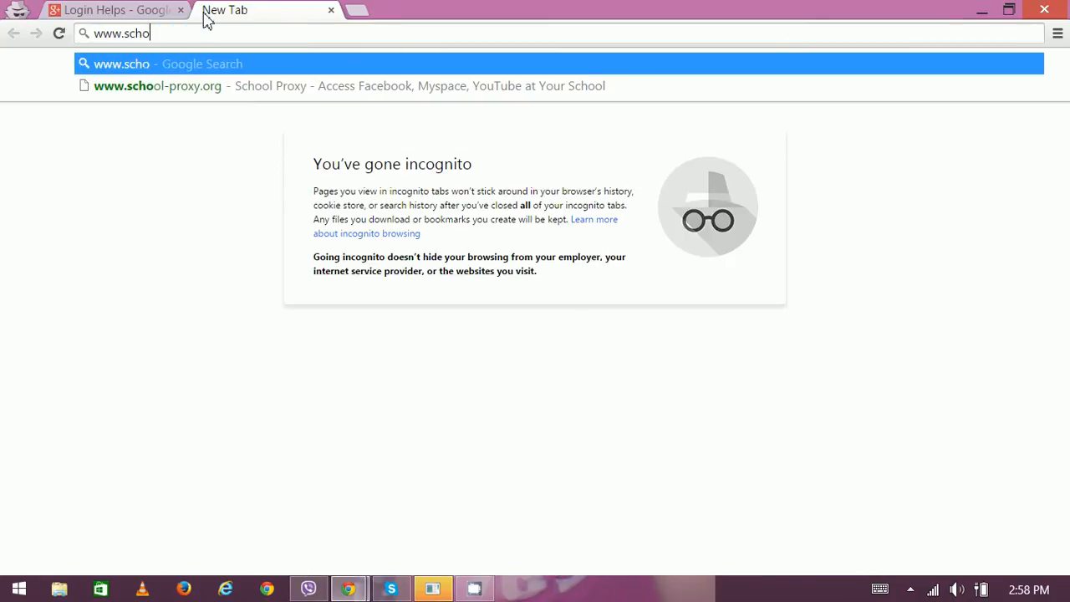
{"action": "type", "text": "ol-p"}
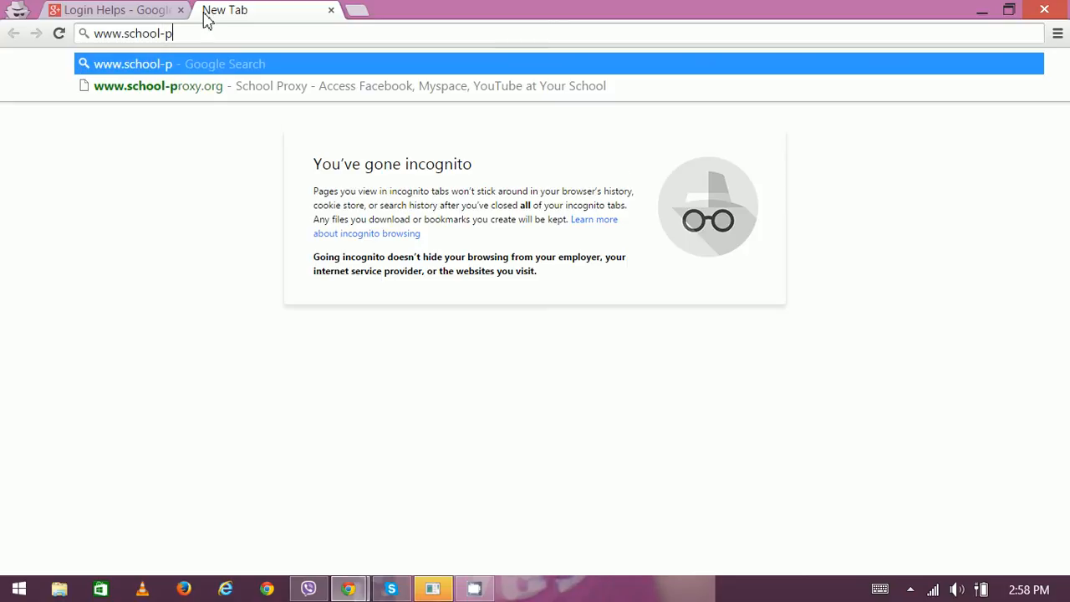
{"action": "type", "text": "roxy.org"}
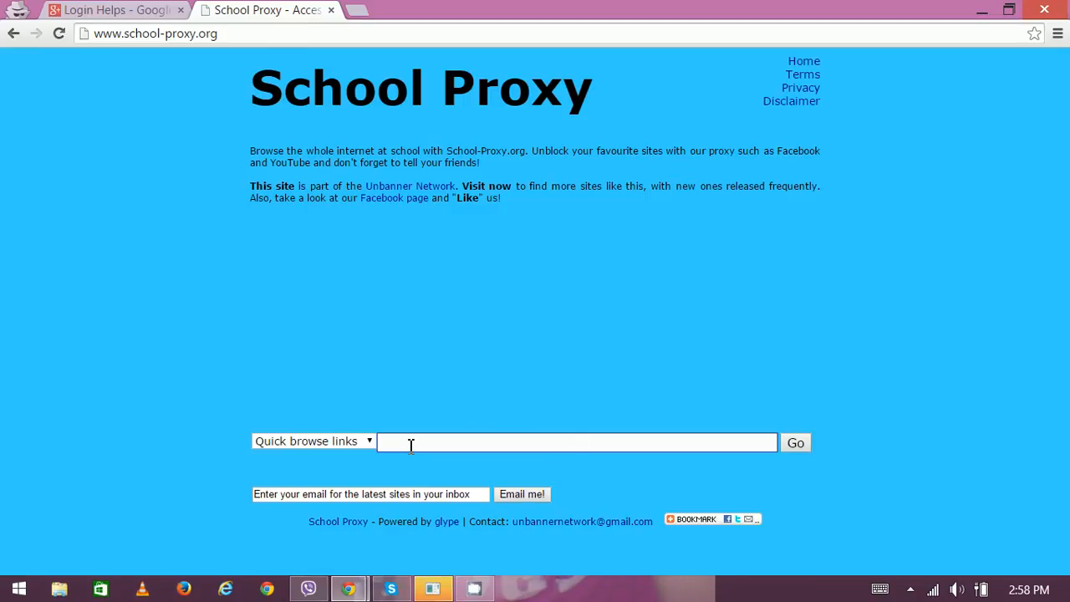
{"action": "mouse_move", "coordinate": [789, 460]}
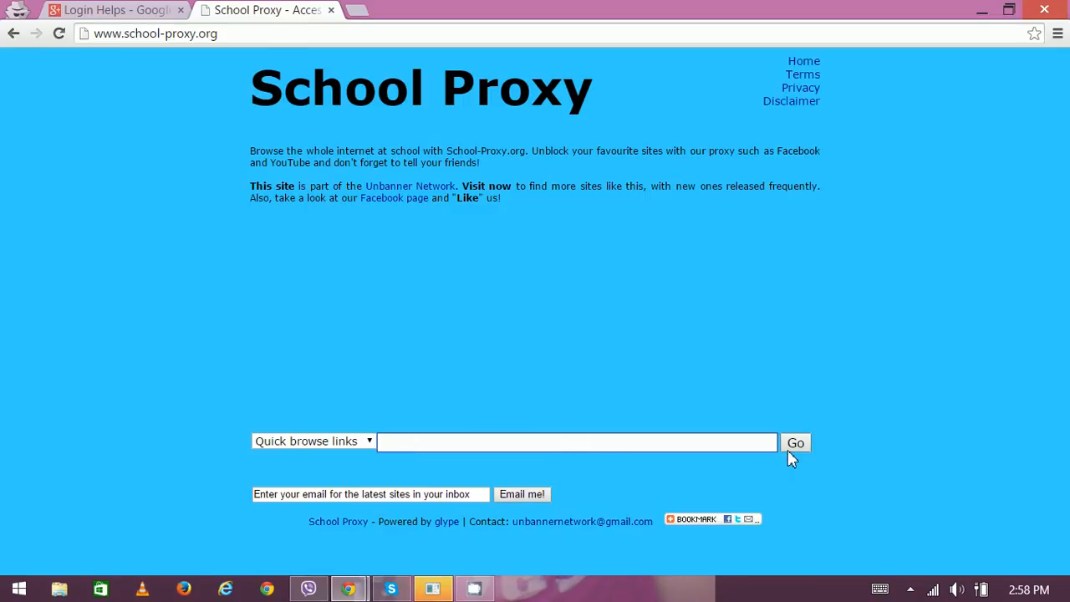
{"action": "left_click", "coordinate": [577, 441]}
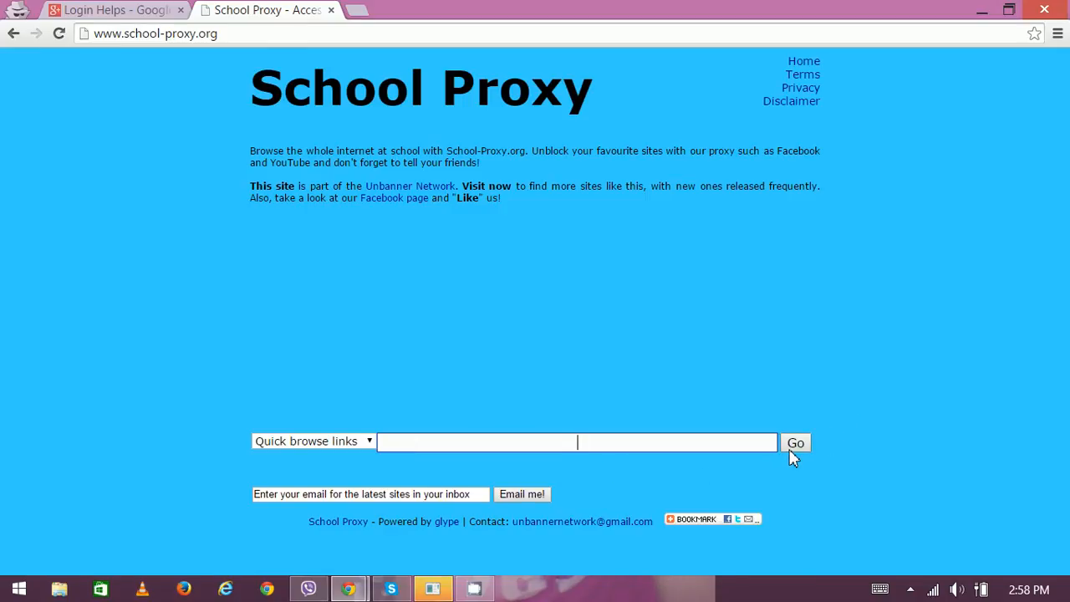